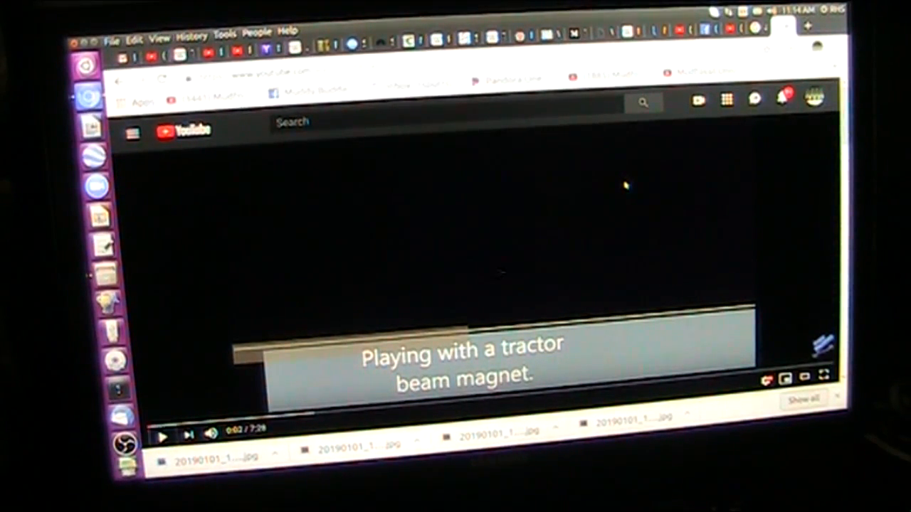
# - Start playback of the 'Playing with a tractor beam magnet' video
pyautogui.click(162, 436)
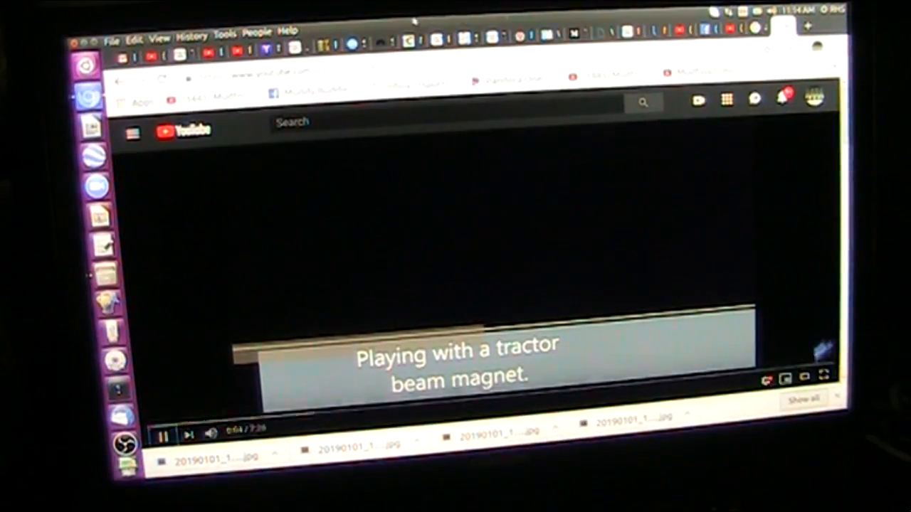